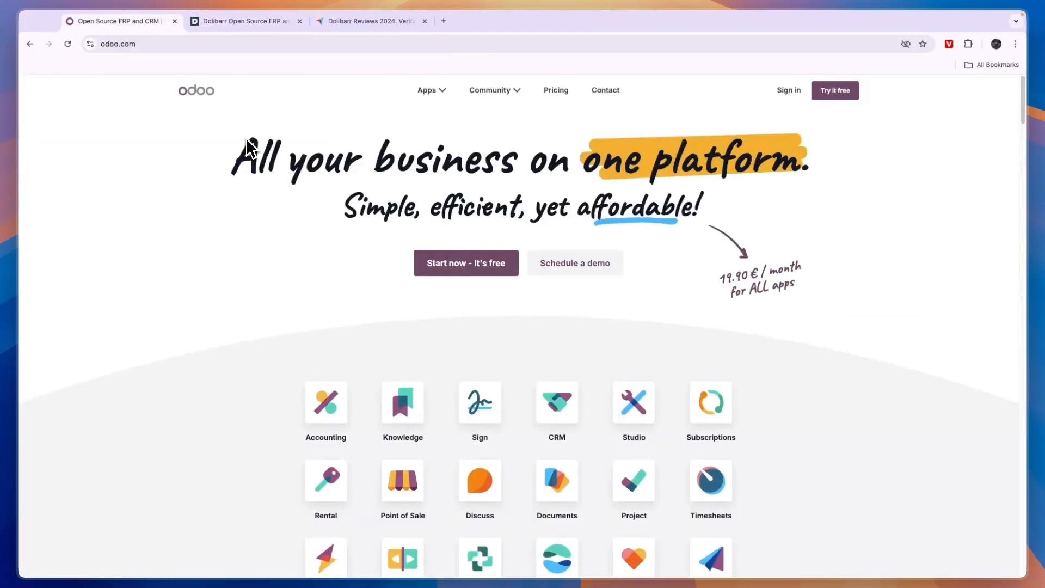
# Step: Reach Odoo's full catalogue of apps via 'View all Apps'
pyautogui.scroll(-3)
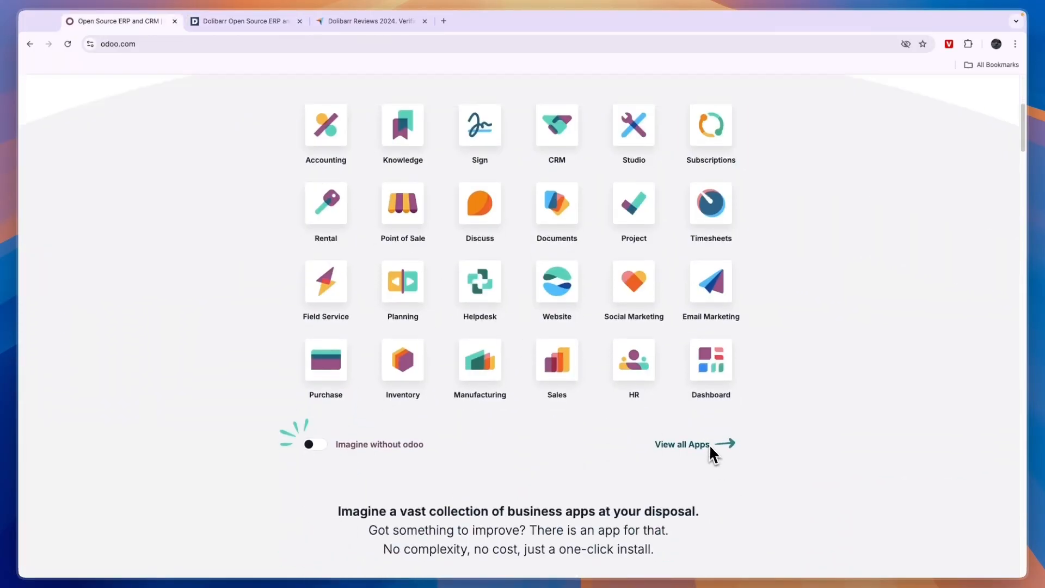
pyautogui.click(683, 444)
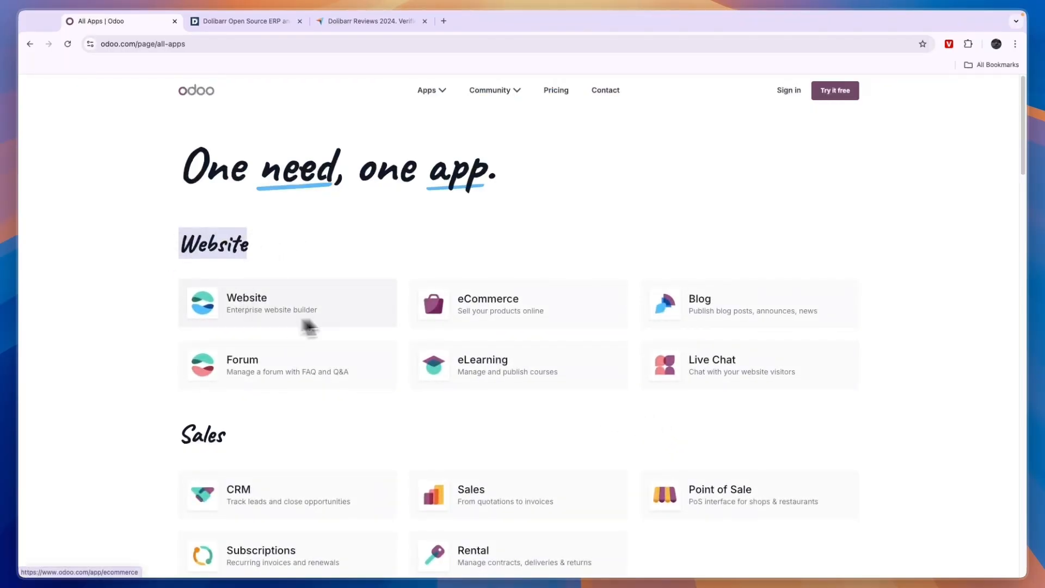
pyautogui.moveTo(500, 341)
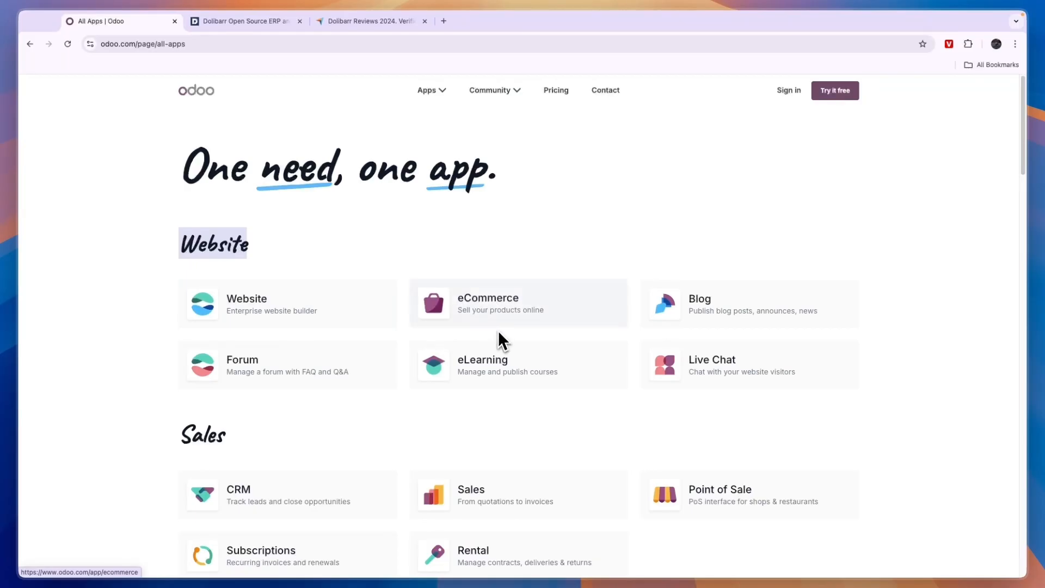
# Step: Browse every app category from Website down to Productivity and Customization with Studio
pyautogui.scroll(-3)
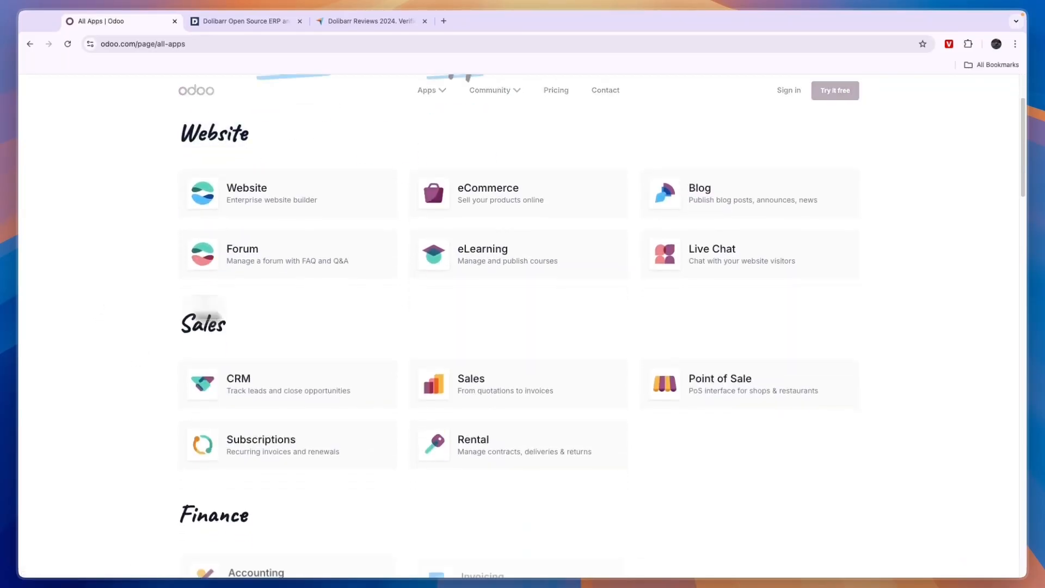
pyautogui.scroll(-3)
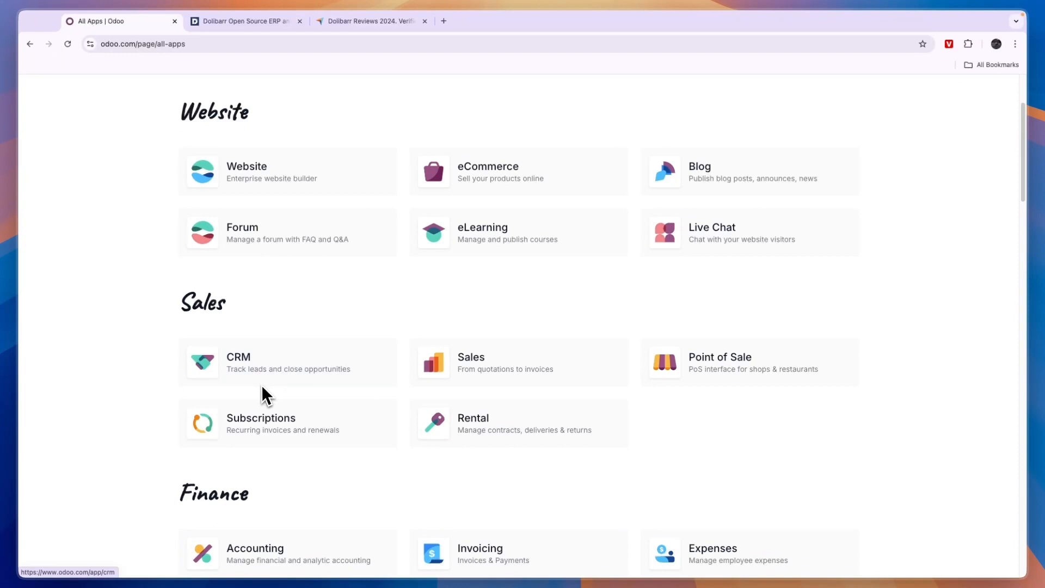
pyautogui.scroll(-3)
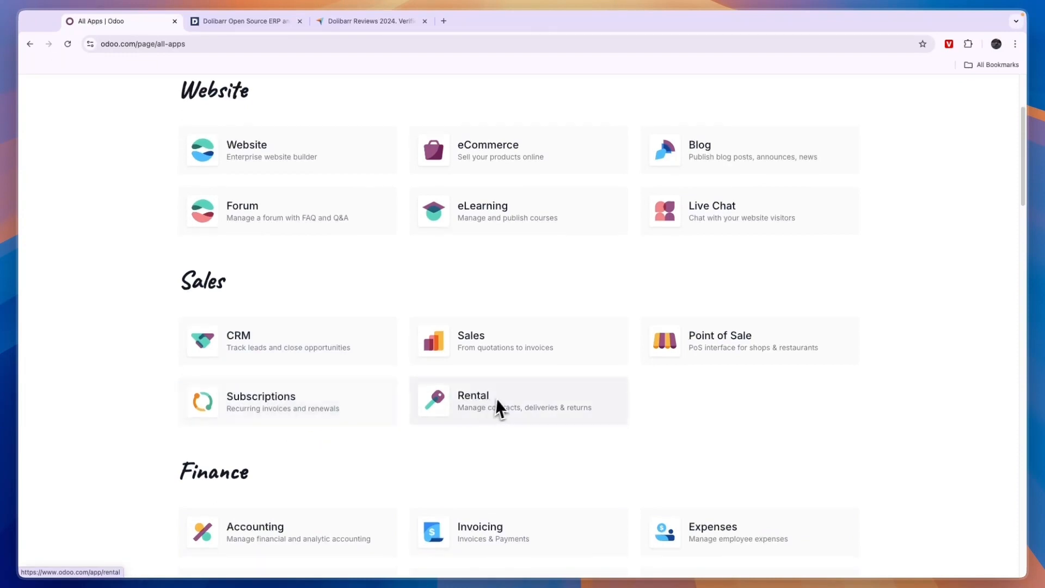
pyautogui.scroll(-3)
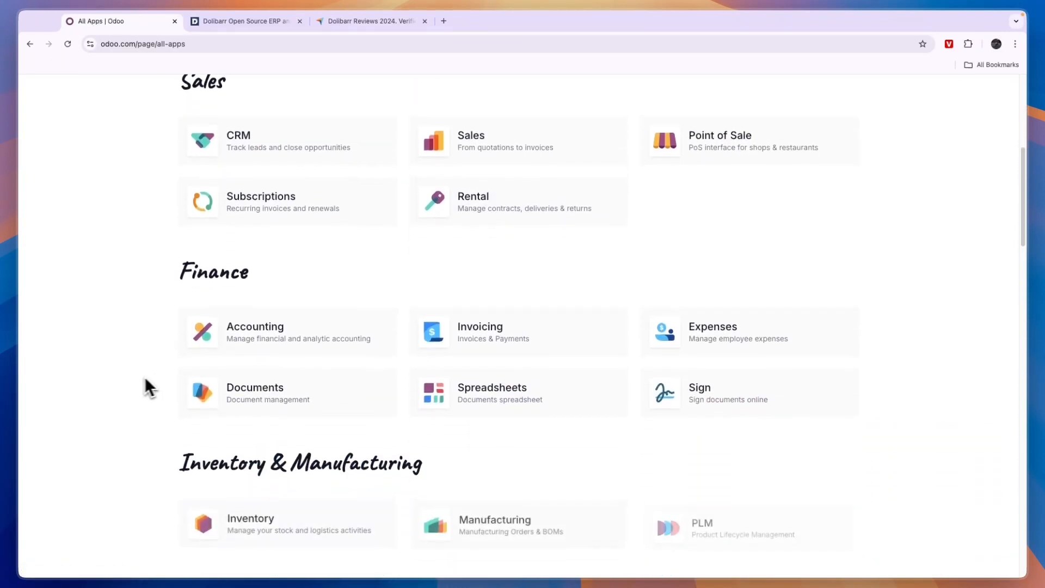
pyautogui.scroll(-3)
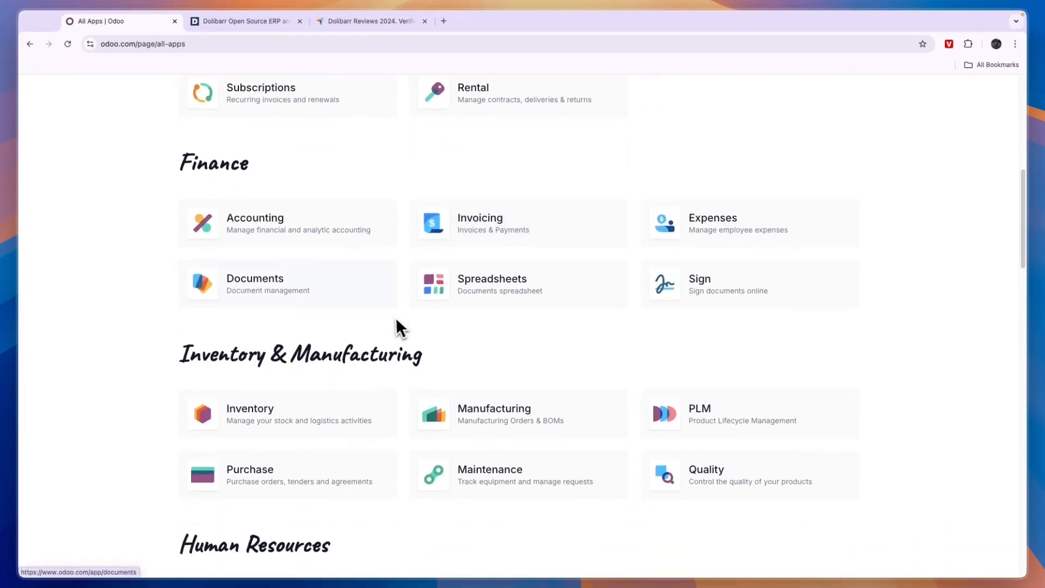
pyautogui.scroll(-3)
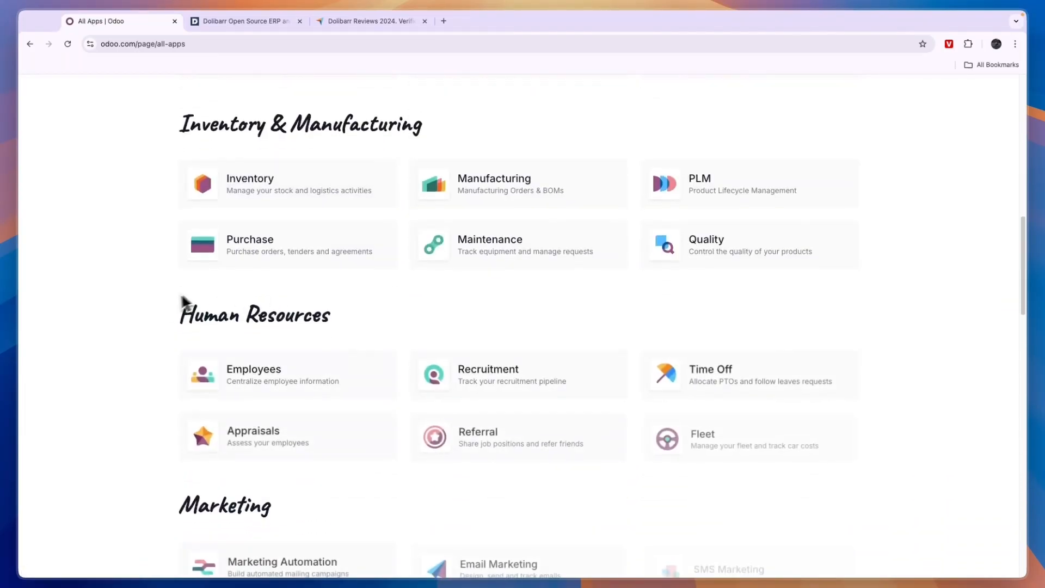
pyautogui.scroll(-3)
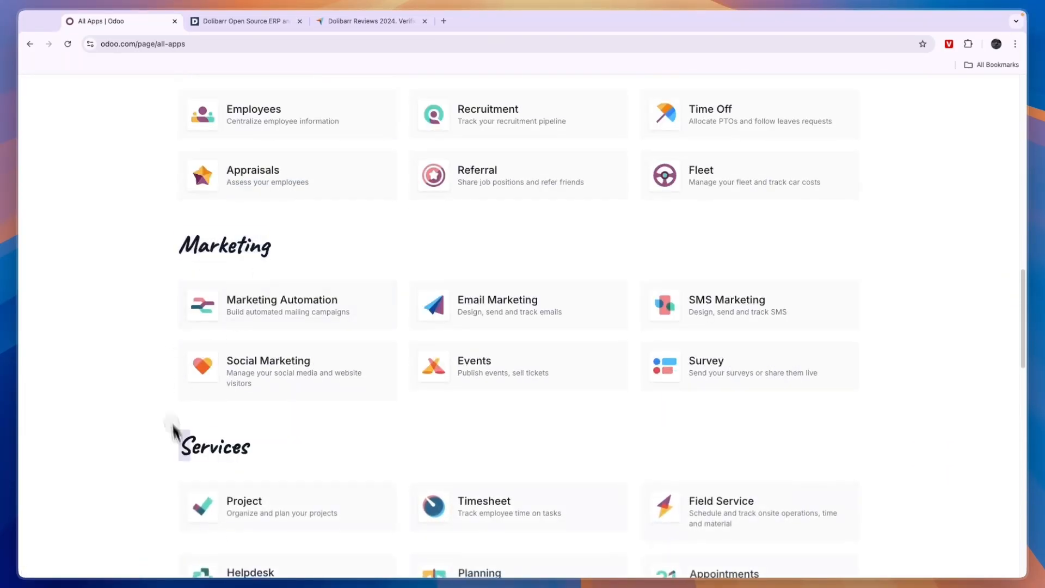
pyautogui.scroll(-3)
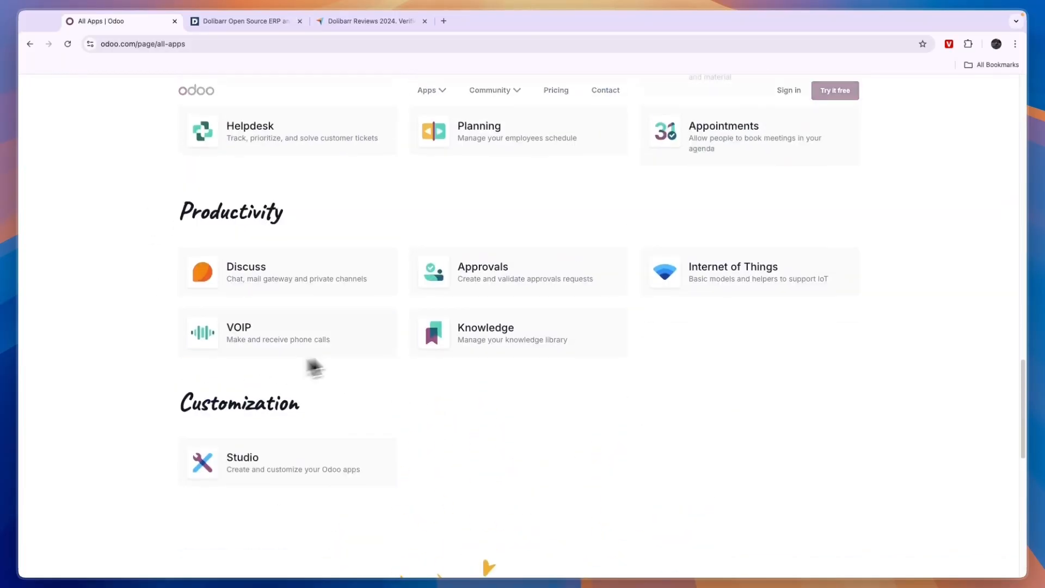
# Step: Review Dolibarr's feature groups down to Integration and Development, then return to the Odoo apps list
pyautogui.click(242, 20)
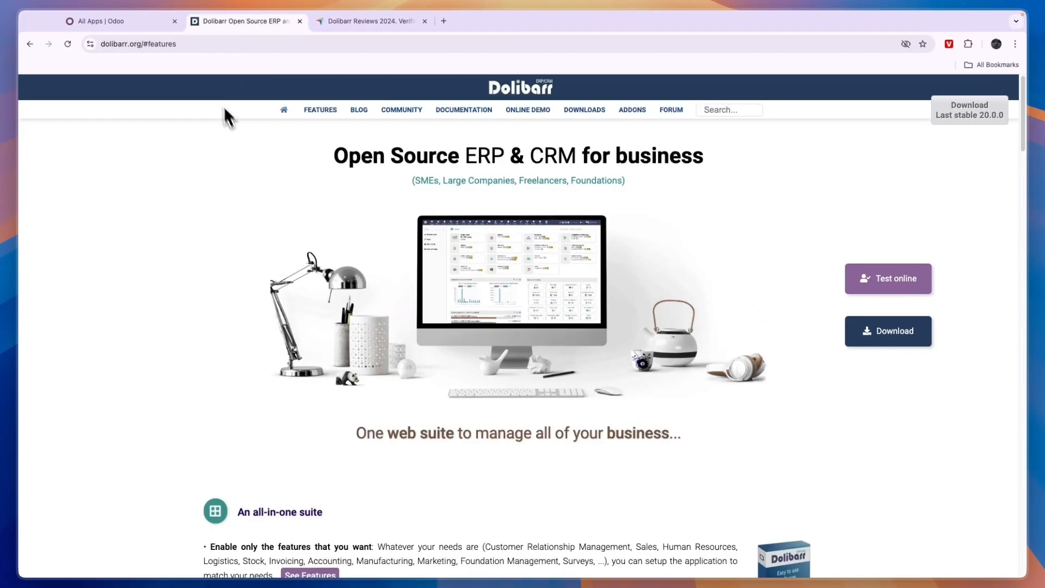
pyautogui.click(320, 109)
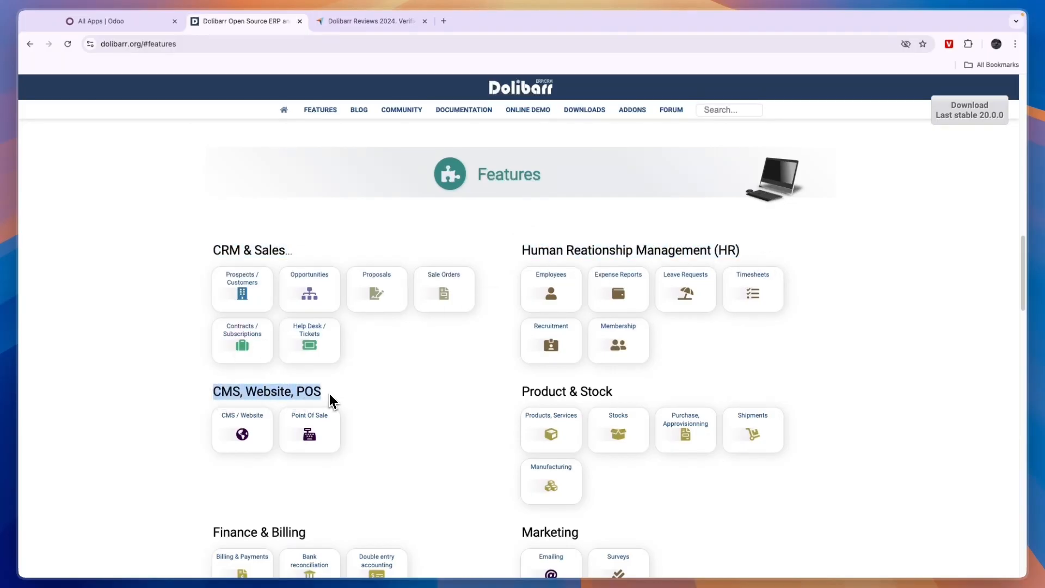
pyautogui.scroll(-3)
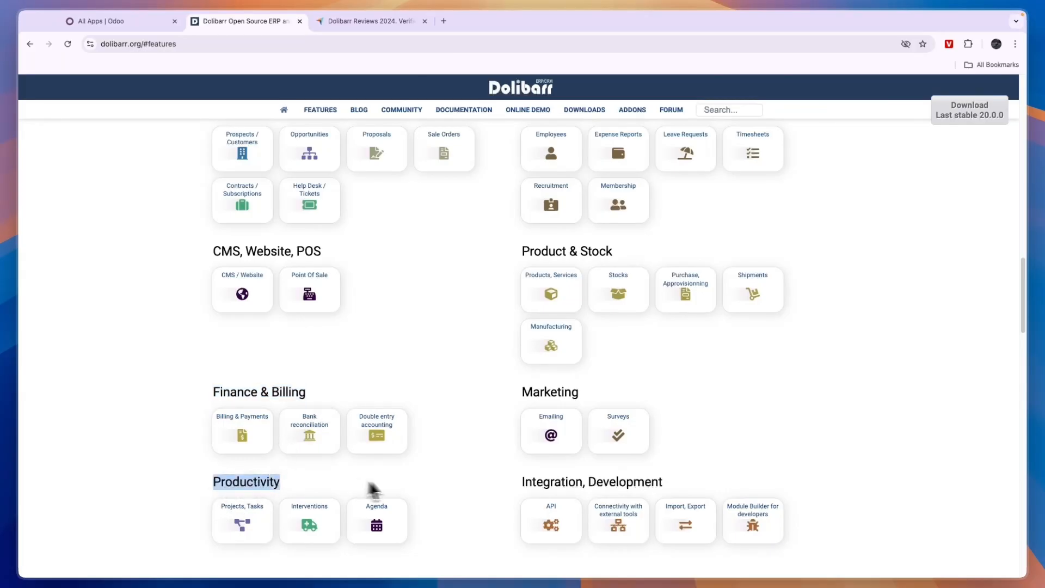
pyautogui.scroll(-3)
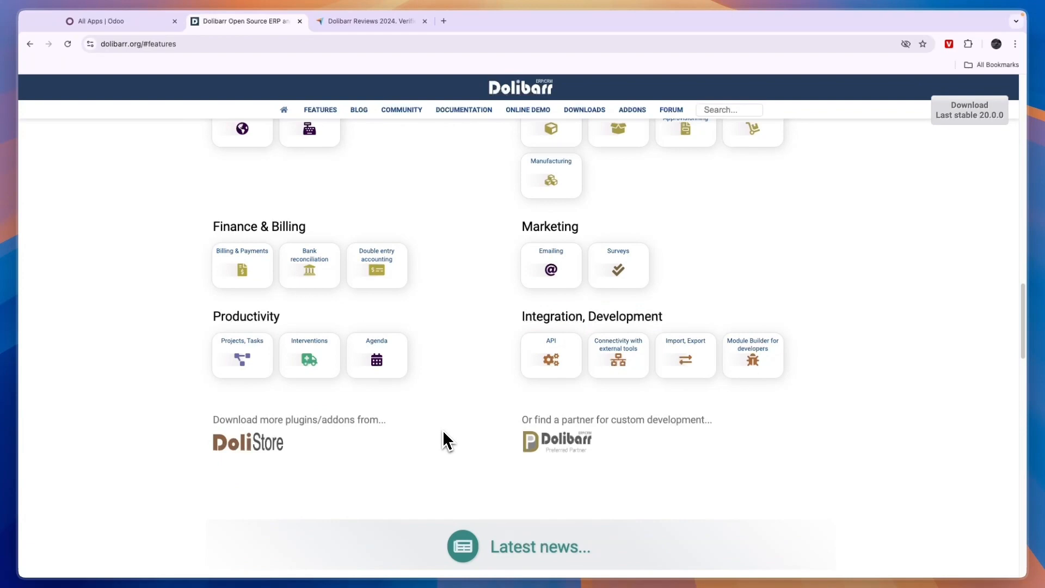
pyautogui.click(119, 21)
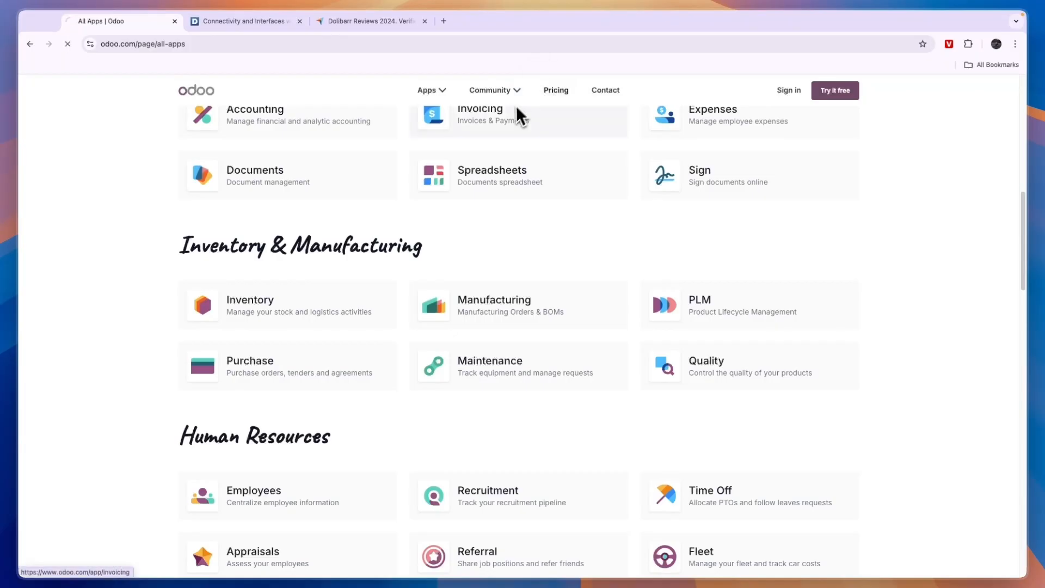
# Step: View Odoo's plans (One App Free €0, Standard €19.90, Custom €29.90) and reach DoliCloud pricing
pyautogui.click(555, 90)
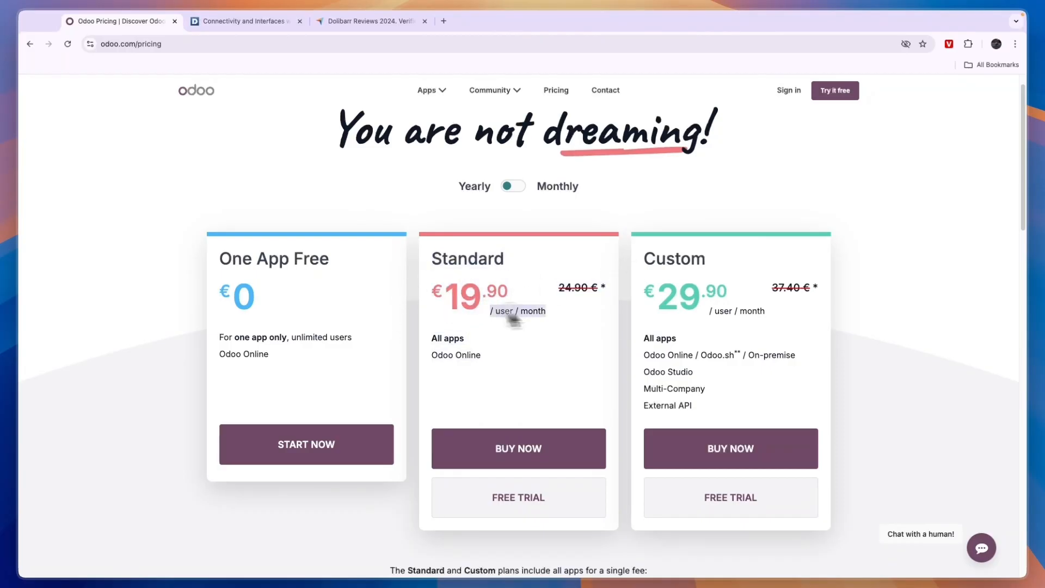
pyautogui.moveTo(612, 330)
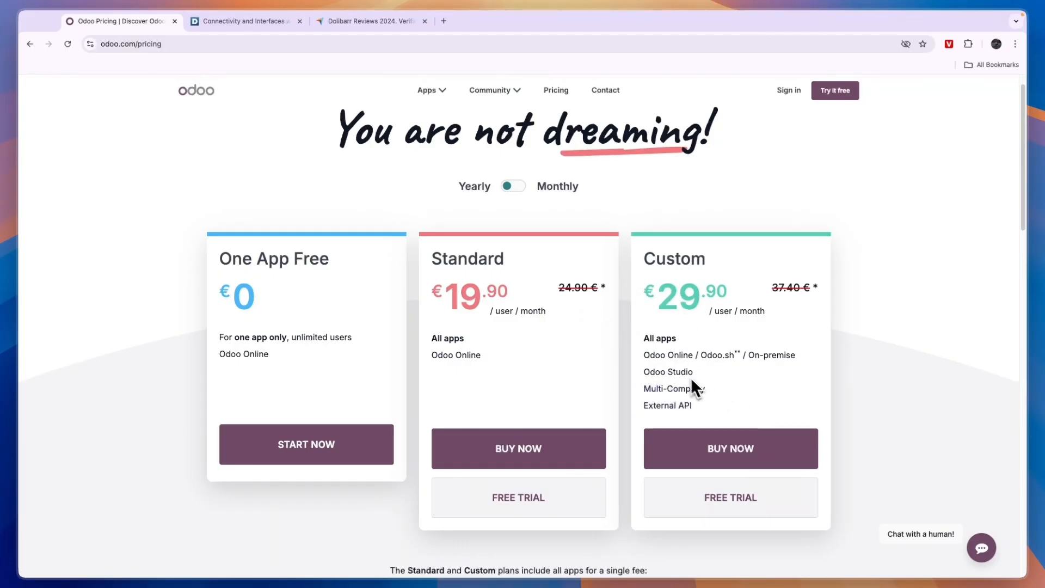
pyautogui.click(512, 185)
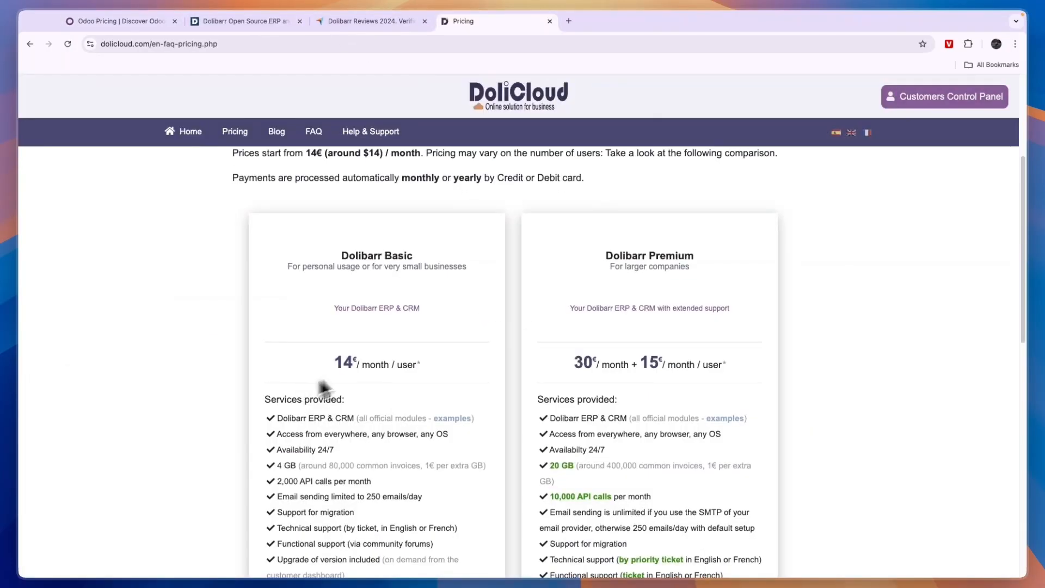
# Step: Compare the Dolibarr Basic and Premium hosted tiers, marking 'Dolibarr Basic', then close DoliCloud pricing
pyautogui.scroll(-3)
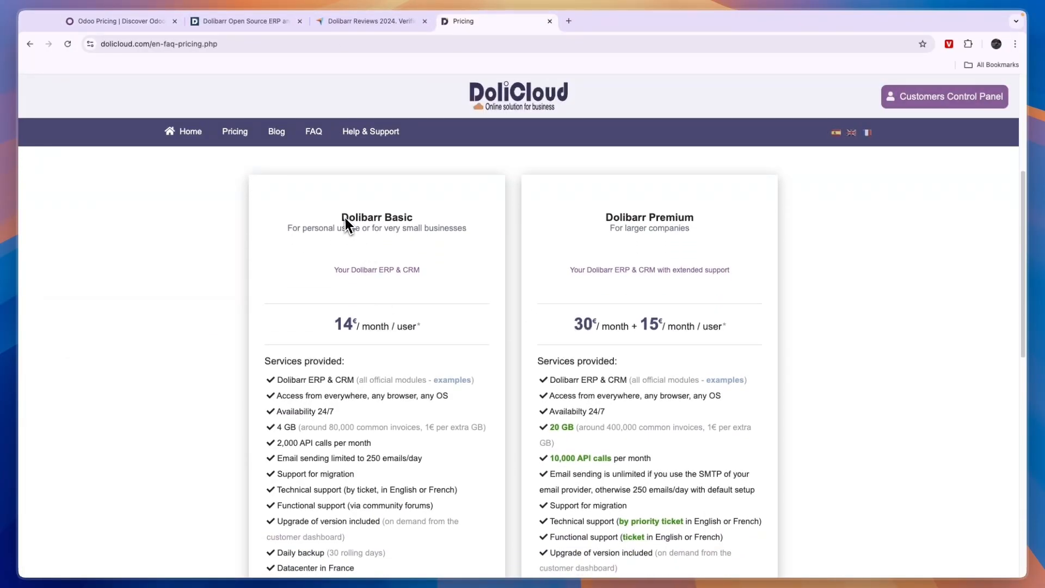
pyautogui.doubleClick(648, 218)
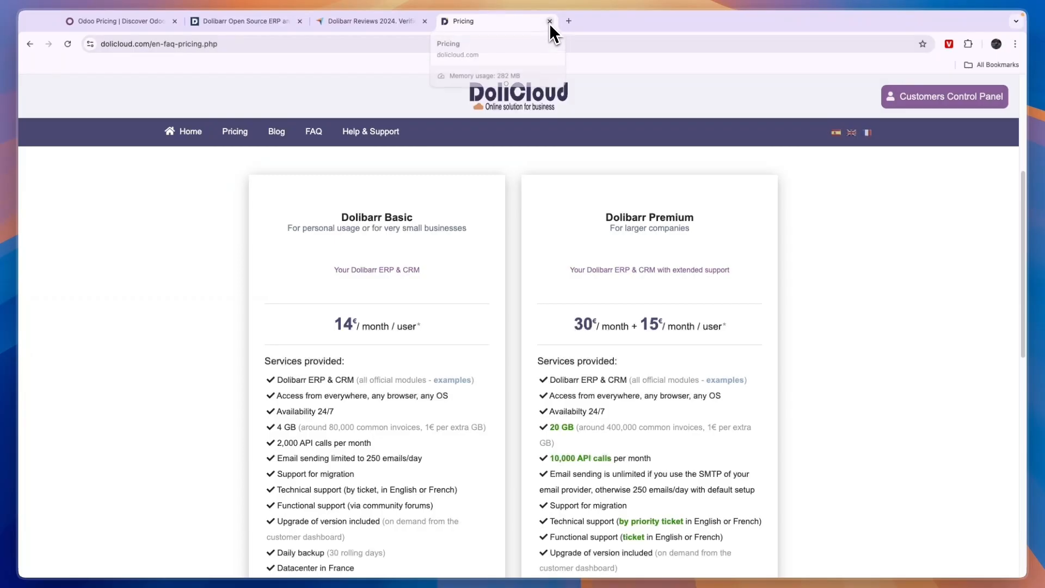
pyautogui.click(548, 21)
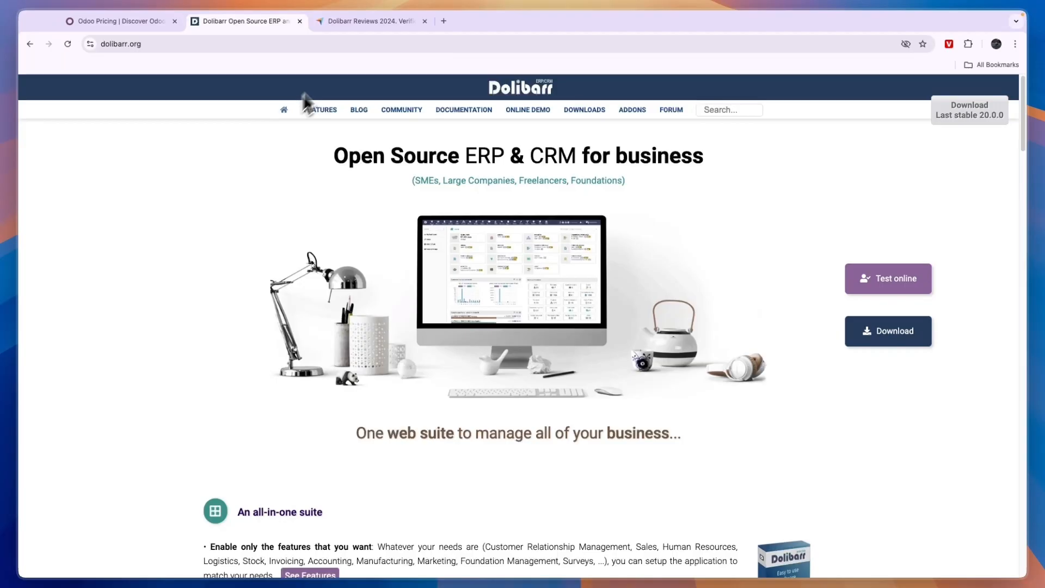
# Step: Note Dolibarr's 4.5 rating from 104 reviews on Capterra, then search for 'odoo'
pyautogui.click(370, 21)
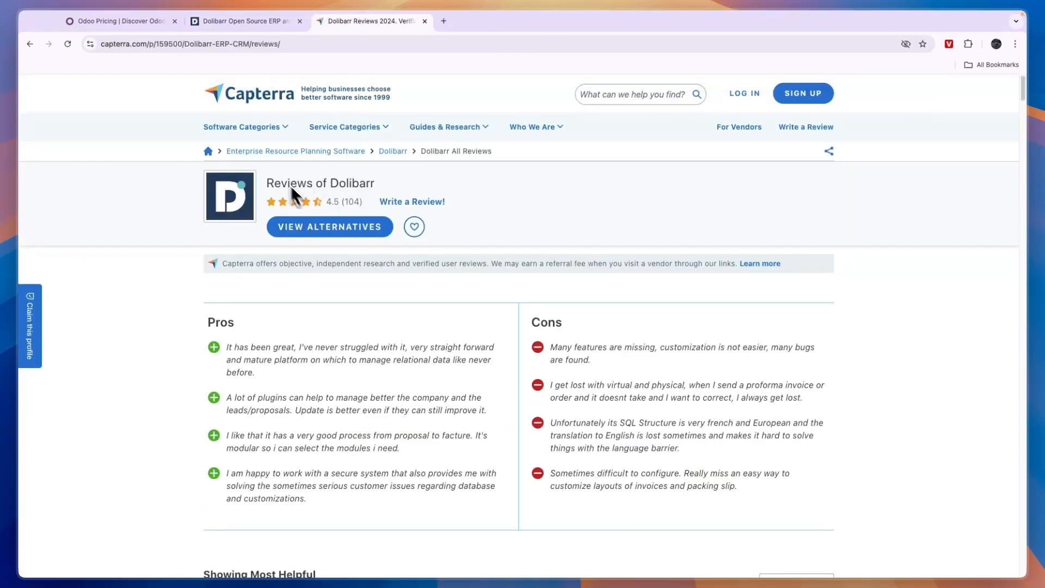
pyautogui.doubleClick(333, 201)
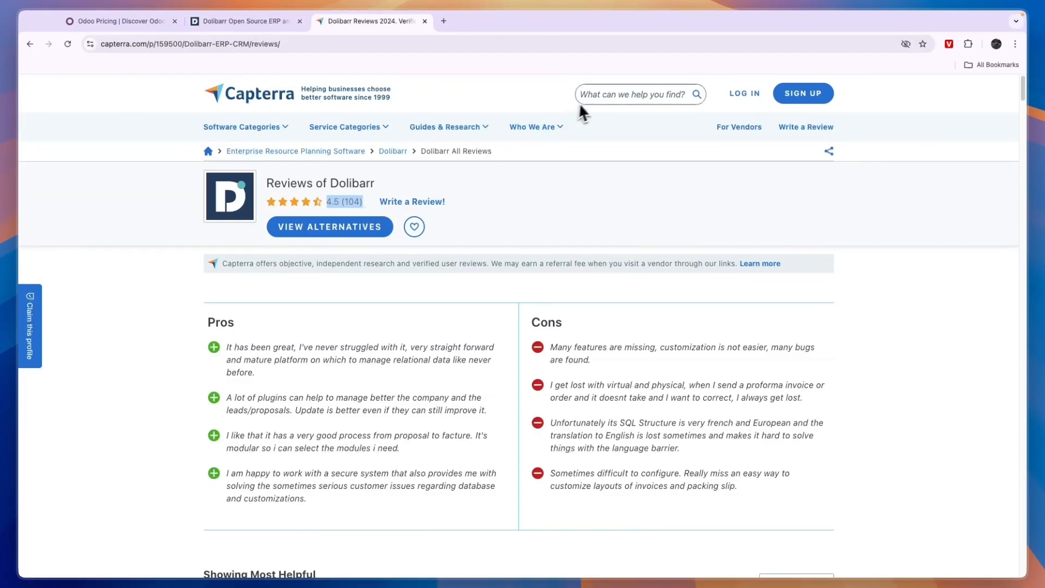
pyautogui.write('odoo')
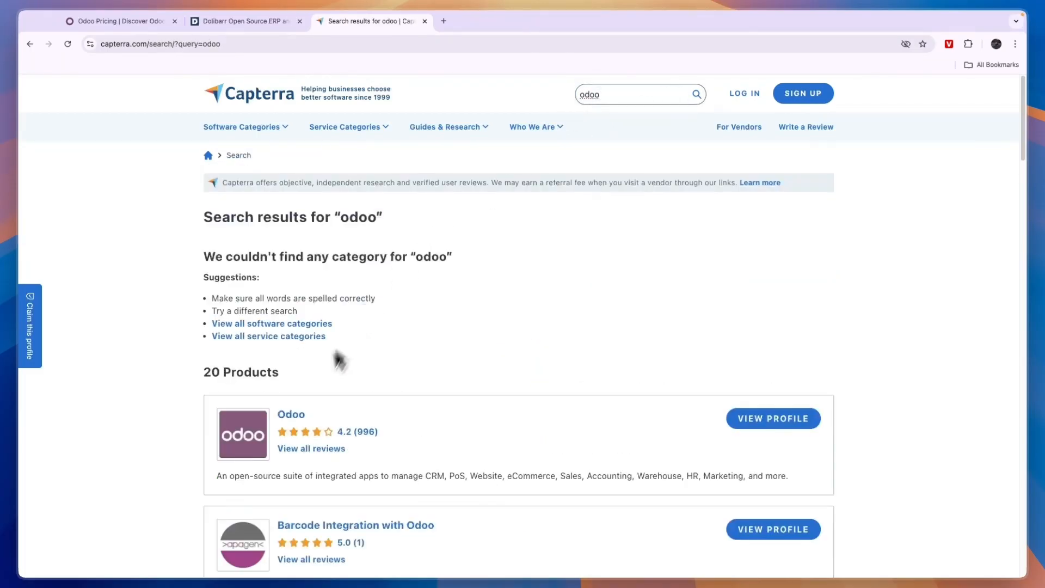
# Step: Open Odoo's Capterra profile showing 4.2 from 996 reviews, $0 starting price and 4.0 ease of use
pyautogui.click(772, 418)
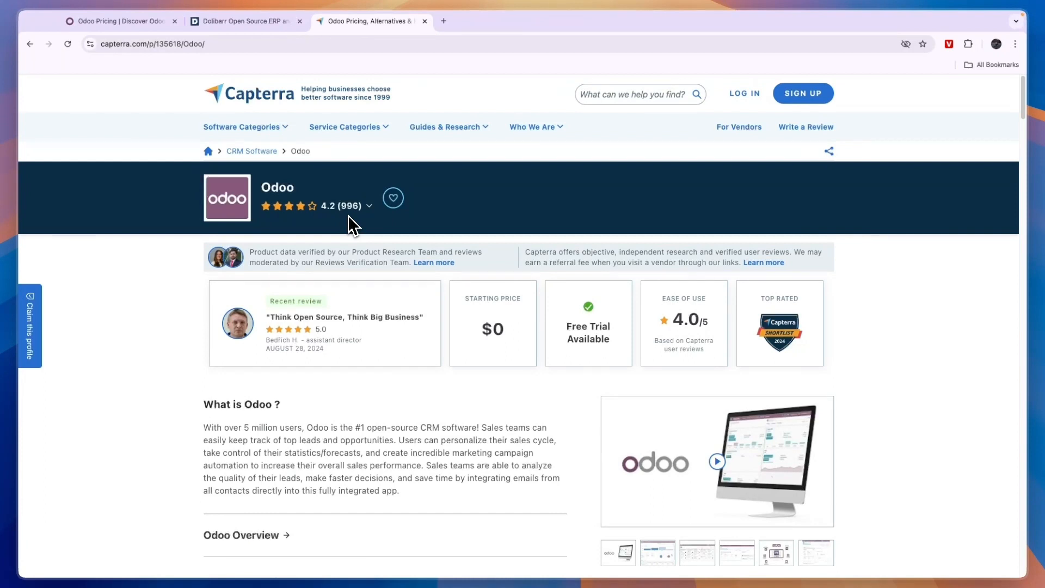
pyautogui.moveTo(301, 239)
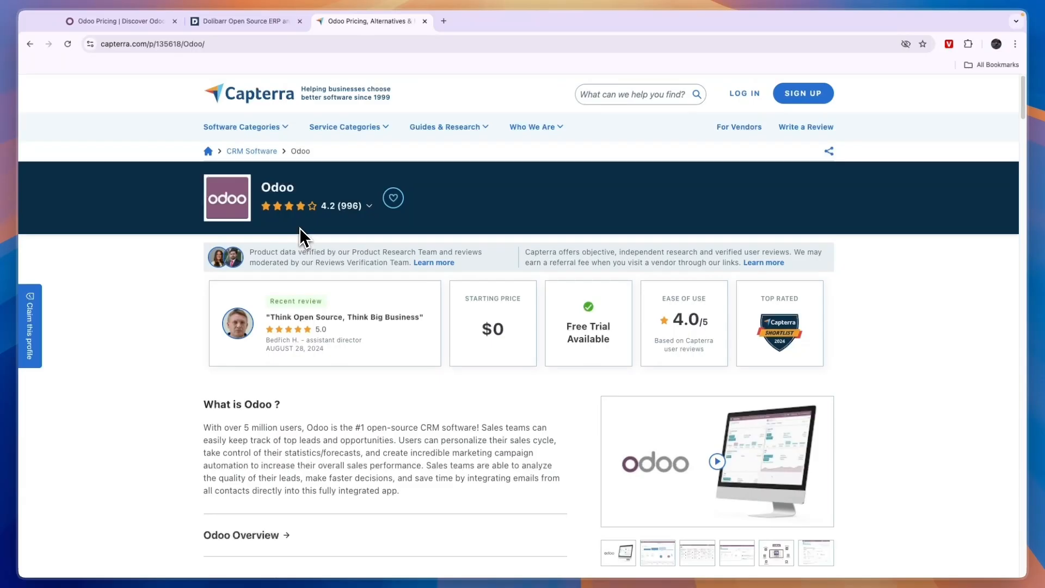
# Step: Return to the Dolibarr homepage after a brief glance back at Odoo's pricing plans
pyautogui.click(244, 21)
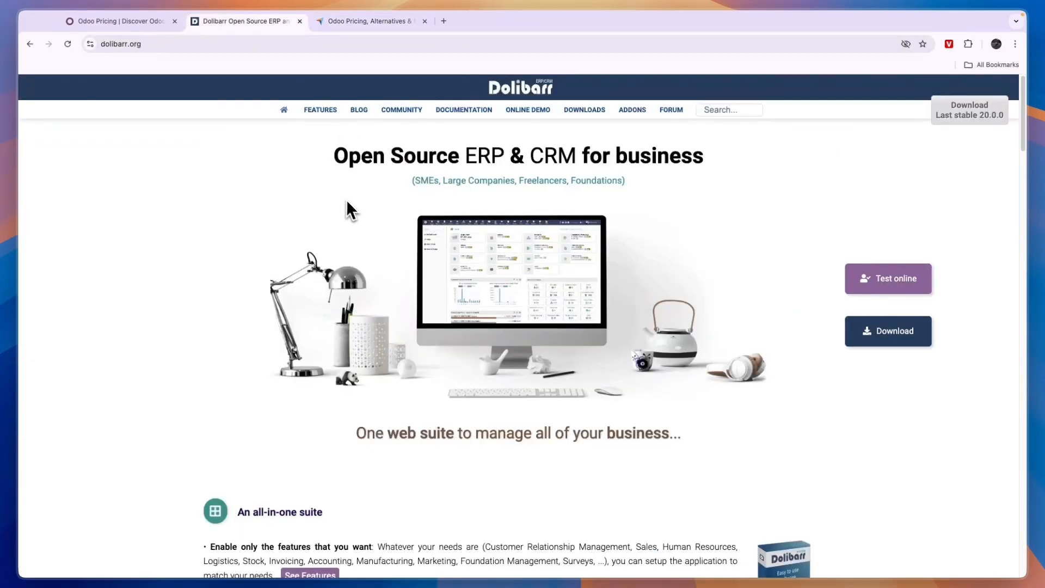
pyautogui.moveTo(258, 180)
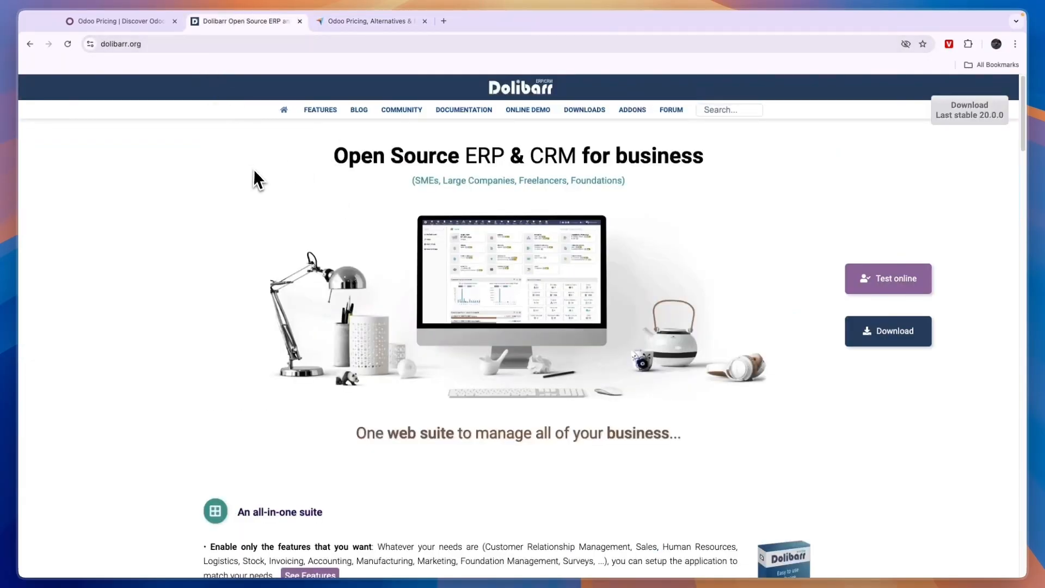
pyautogui.click(120, 20)
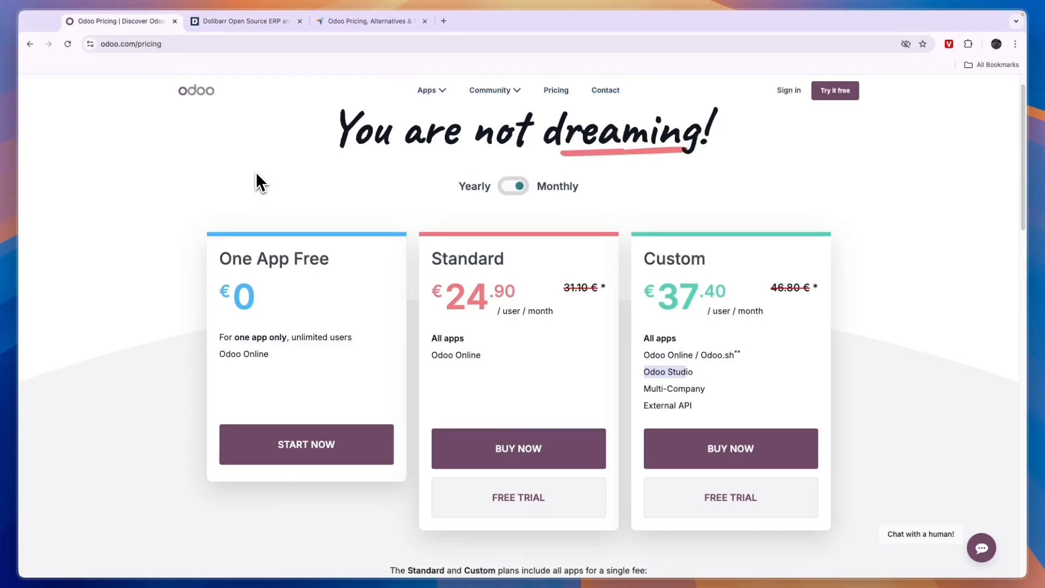
pyautogui.click(243, 21)
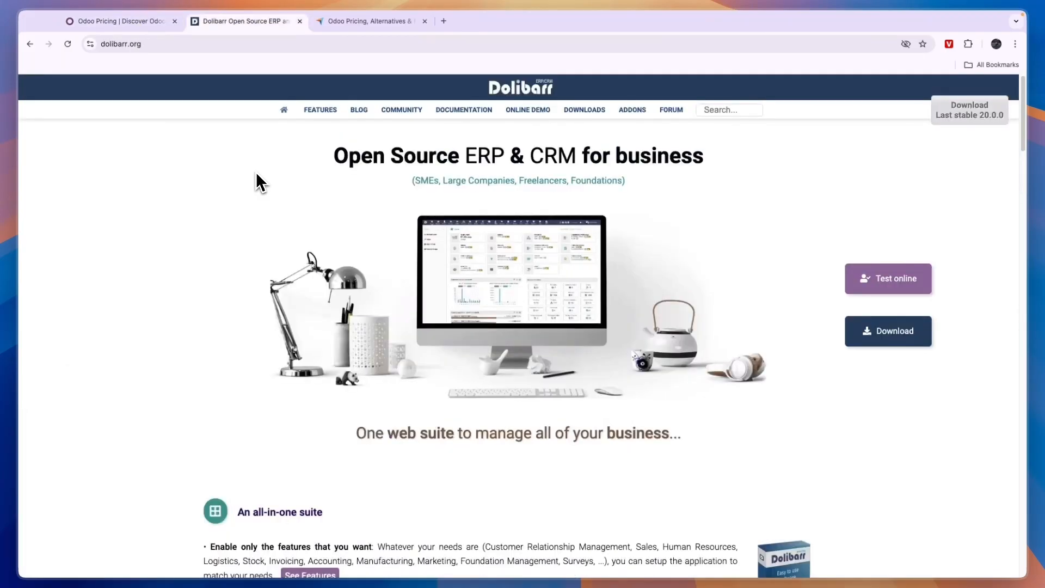